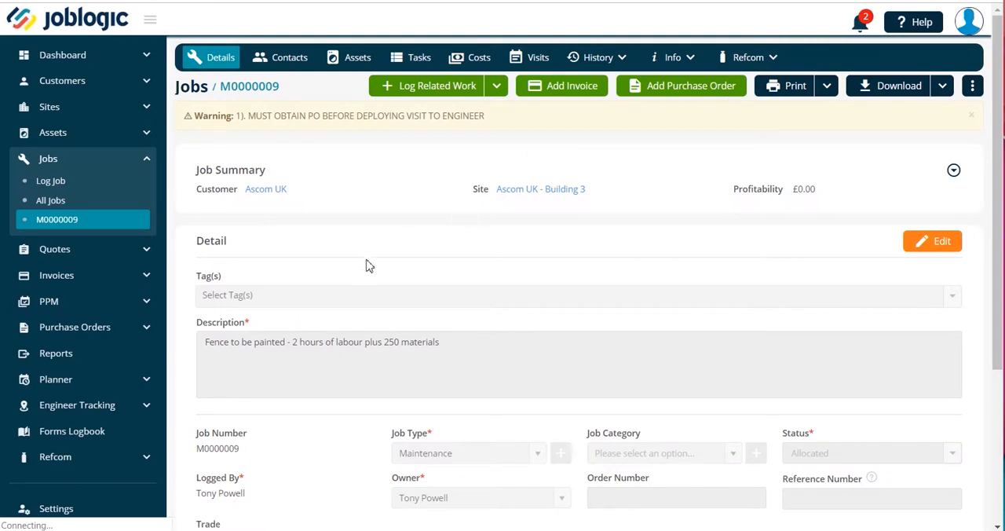
pyautogui.moveTo(351, 277)
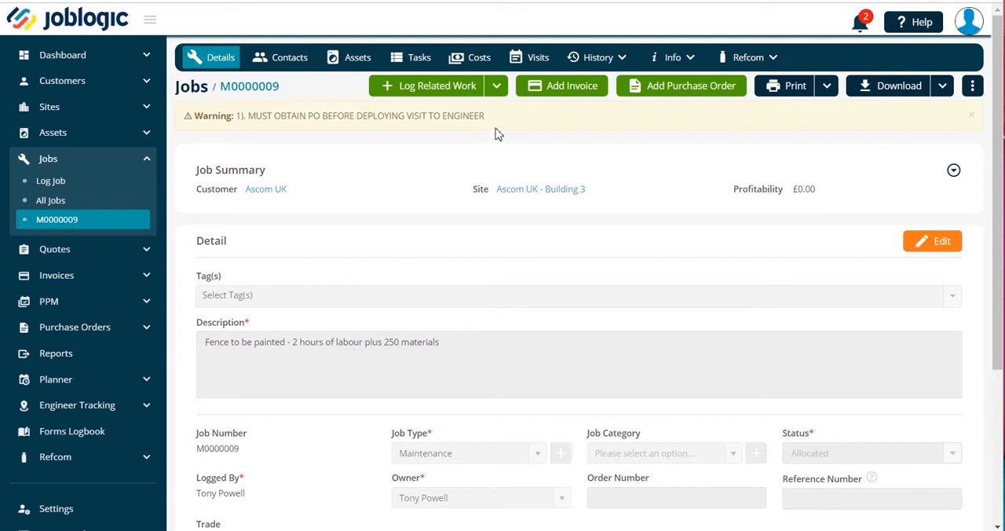
pyautogui.moveTo(501, 149)
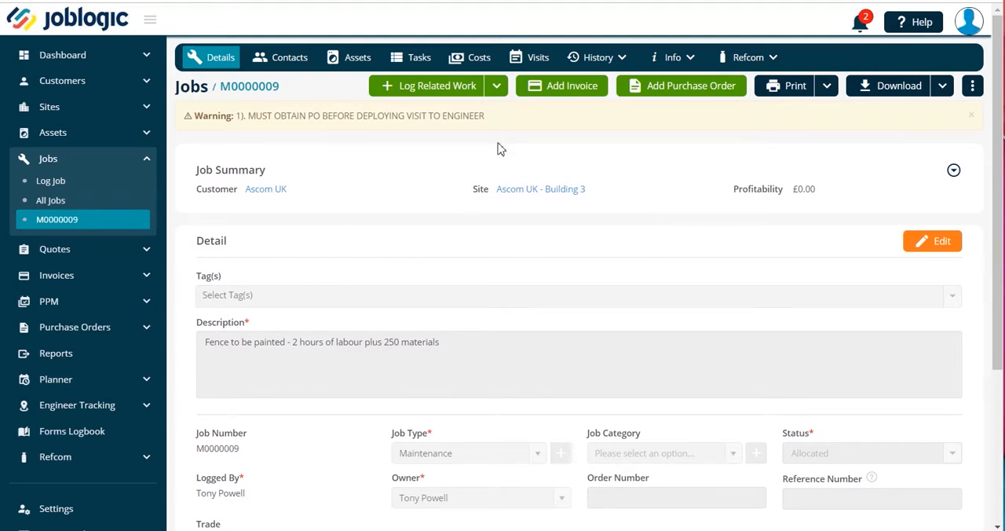
pyautogui.moveTo(503, 140)
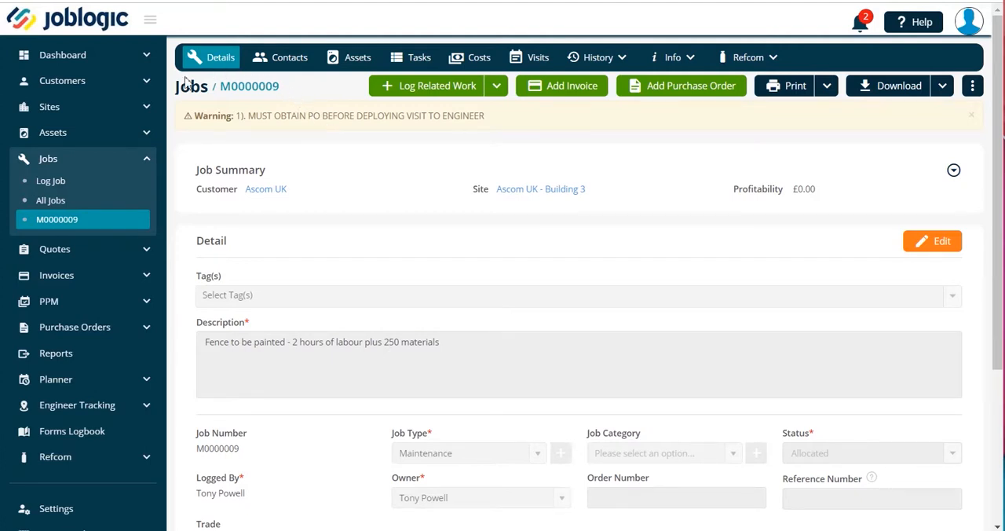
pyautogui.moveTo(287, 106)
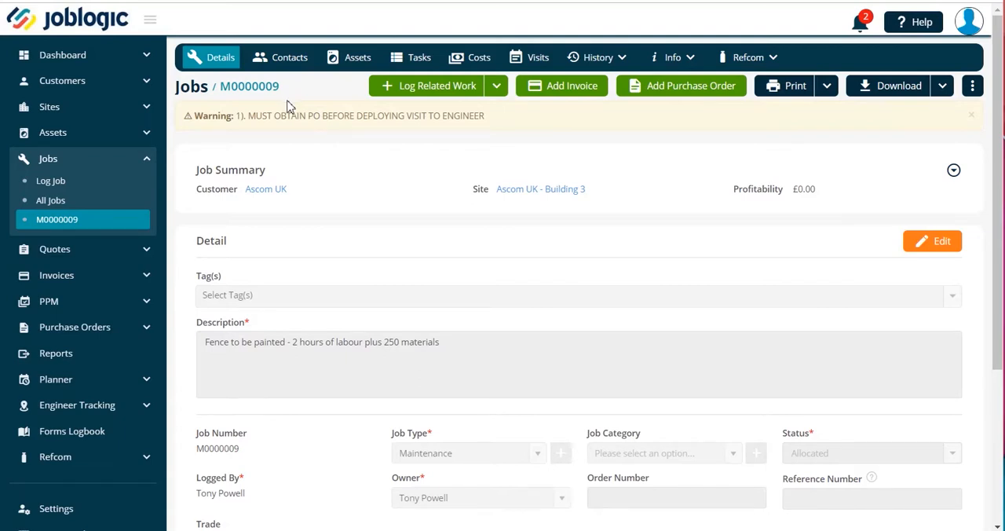
# - Choose Log Related Quote from job M0000009's Log Related Work menu
pyautogui.click(495, 86)
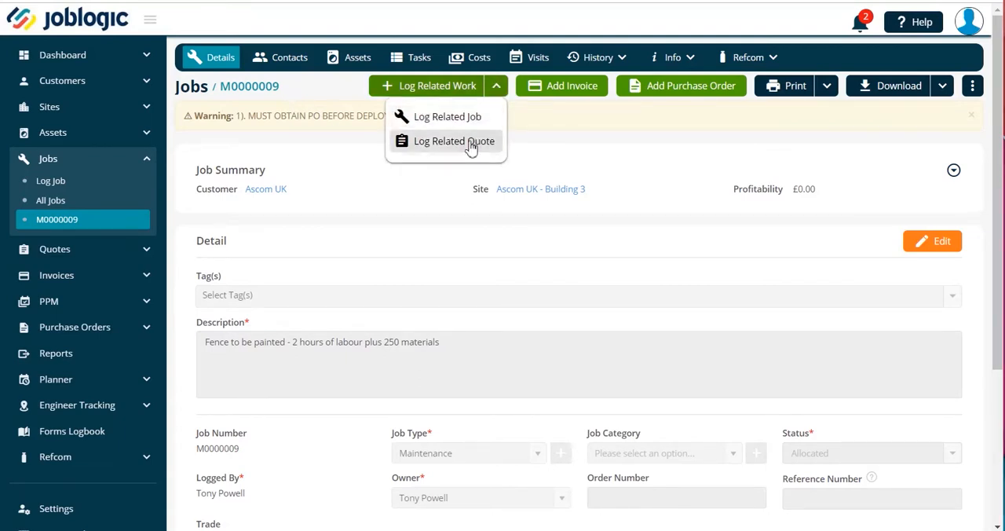
pyautogui.click(453, 141)
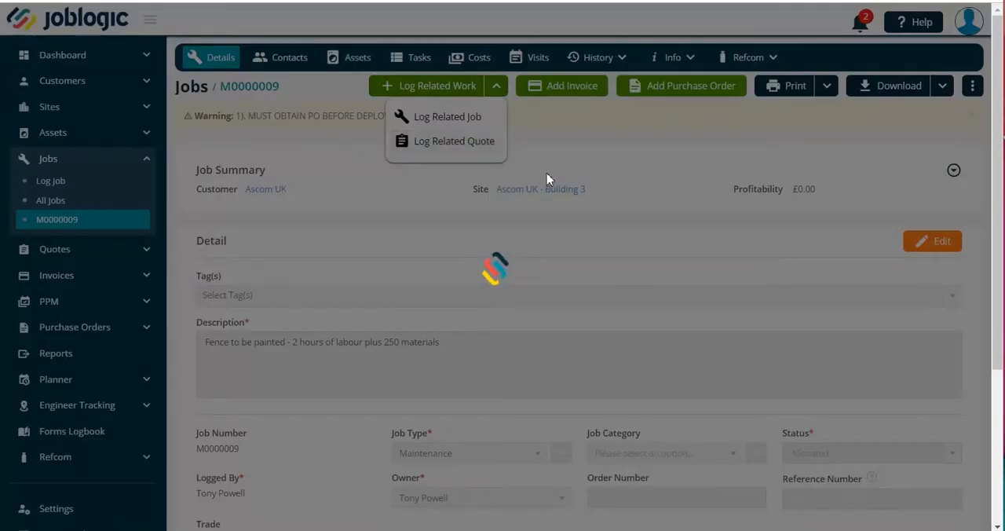
# - Enter description 'Test4' in the Log Quote dialog and save it as QUO00107
pyautogui.click(454, 140)
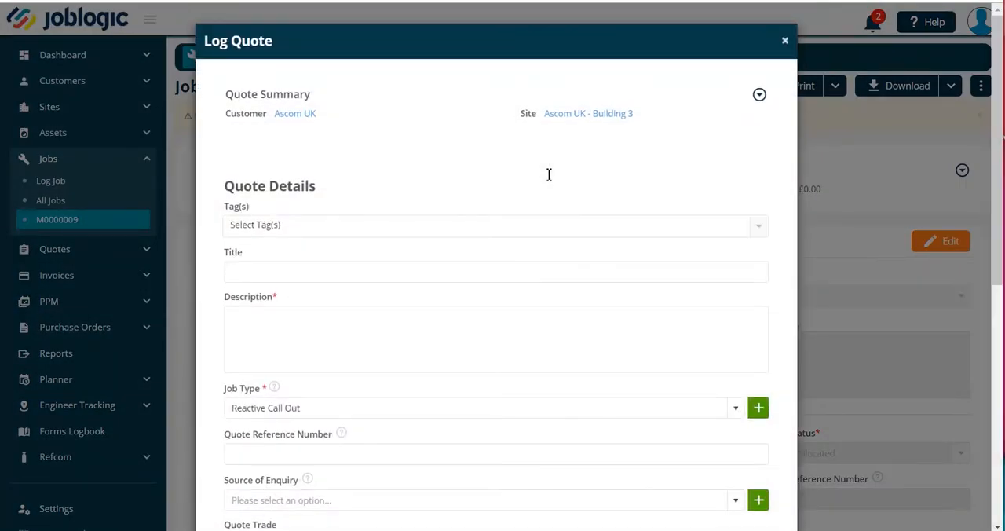
pyautogui.scroll(-3)
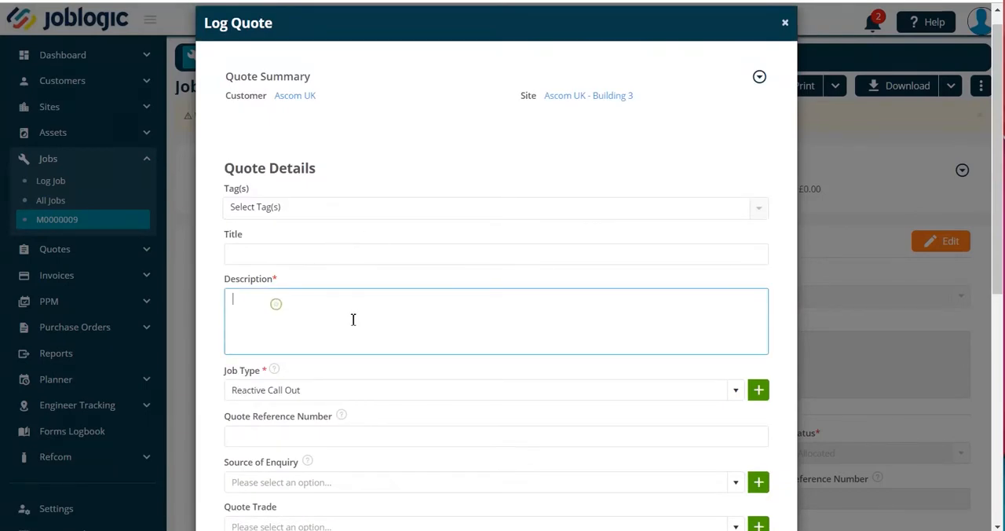
pyautogui.write('Test4')
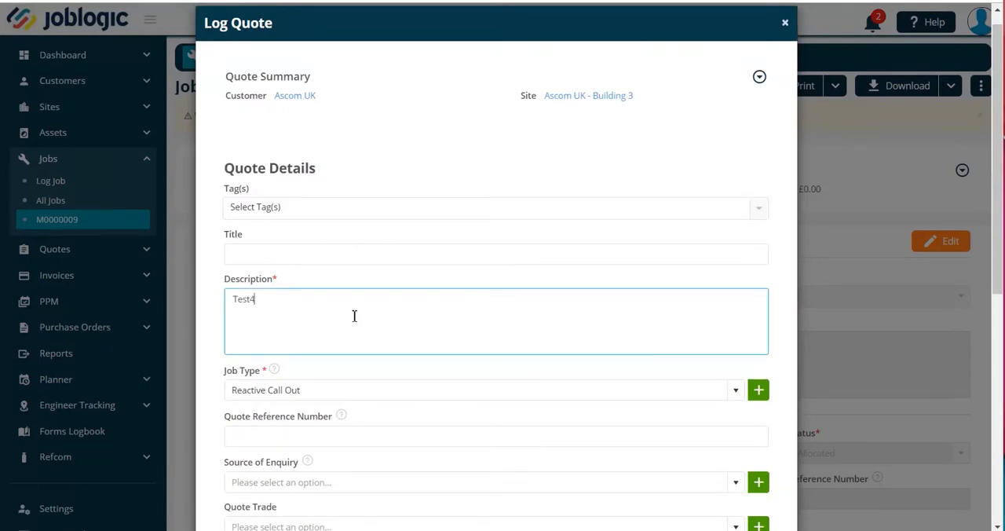
pyautogui.scroll(-3)
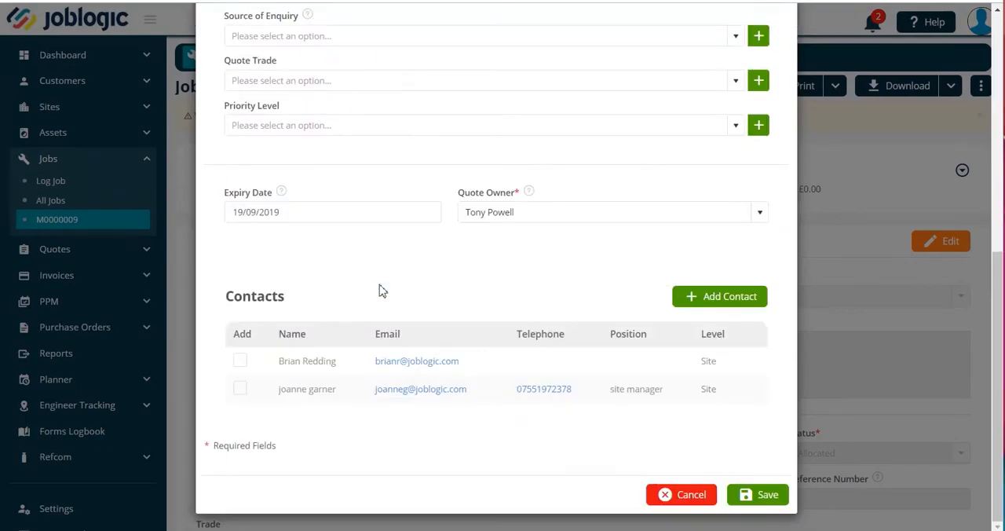
pyautogui.click(756, 493)
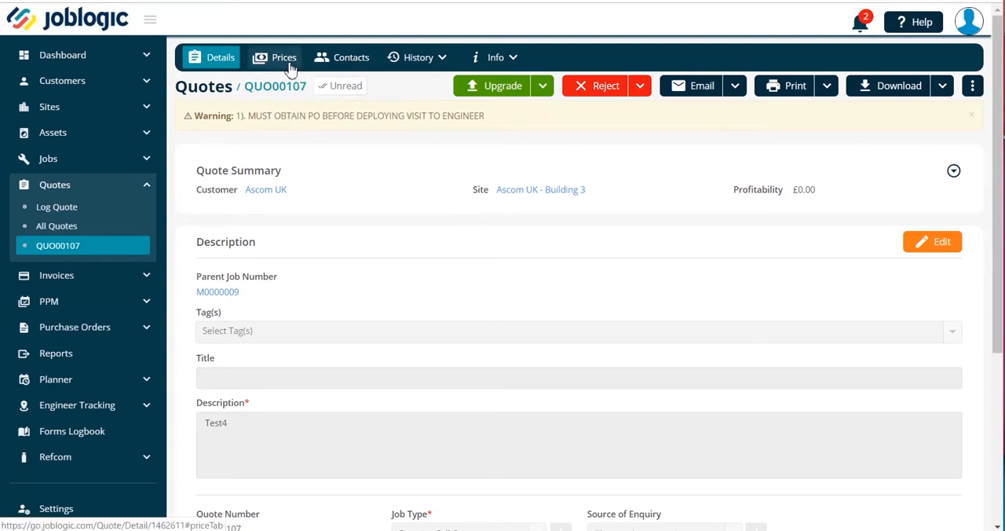
# - Check QUO00107's Prices tab (all £0.00), then show its Notes from the Info menu
pyautogui.click(284, 56)
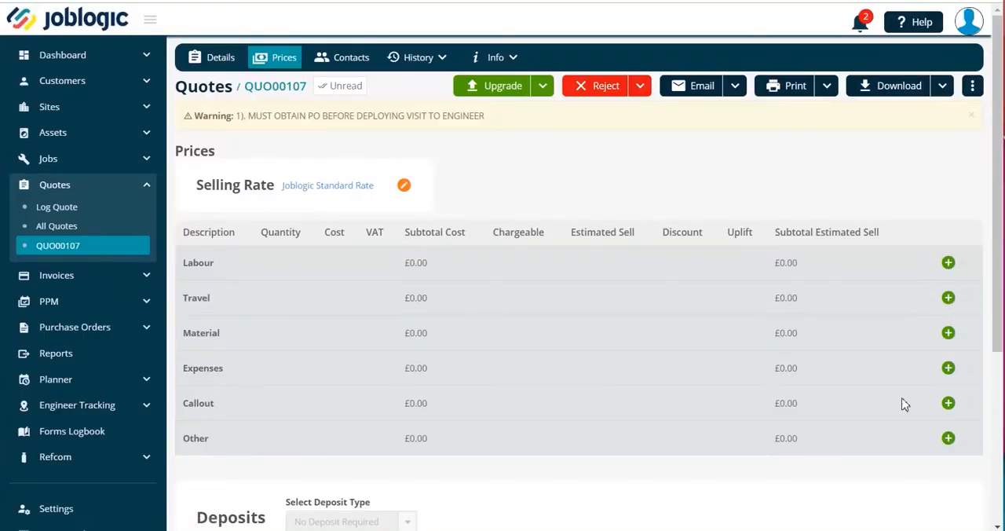
pyautogui.click(495, 57)
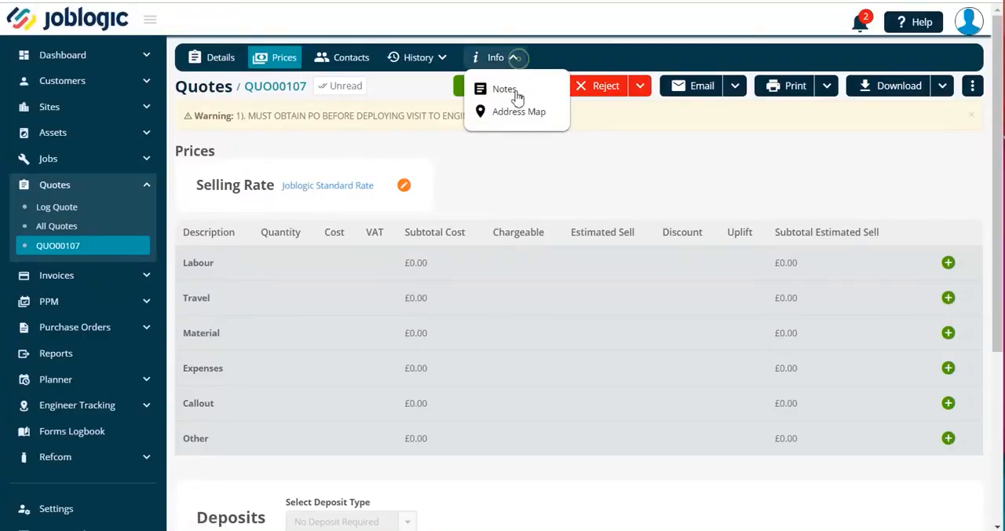
pyautogui.click(504, 88)
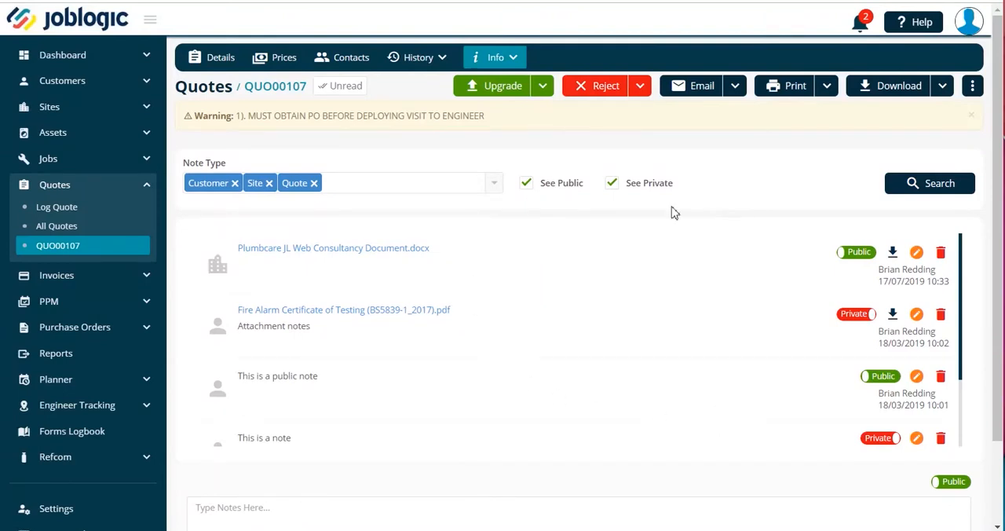
pyautogui.moveTo(584, 200)
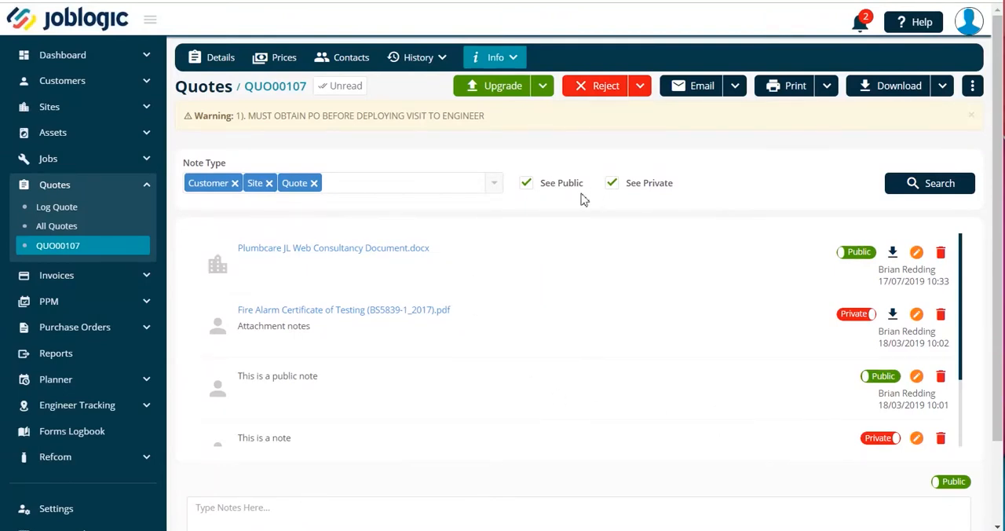